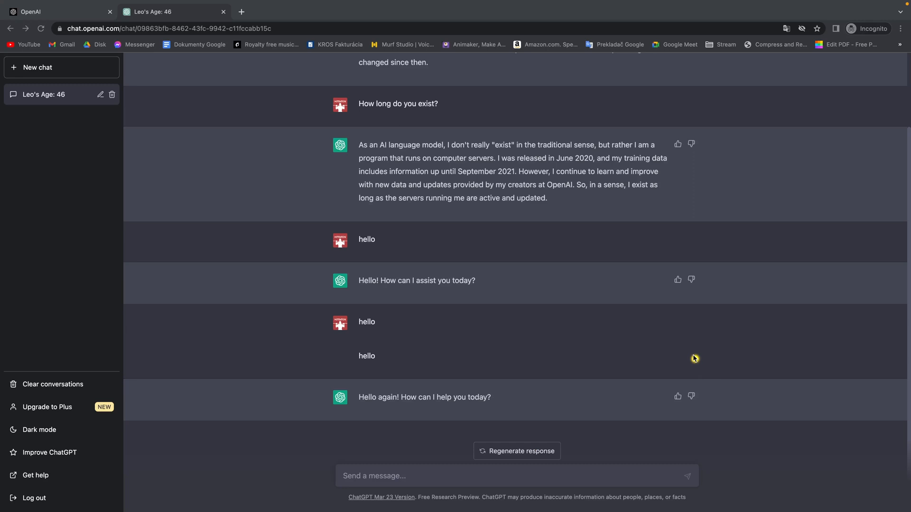
pyautogui.moveTo(418, 274)
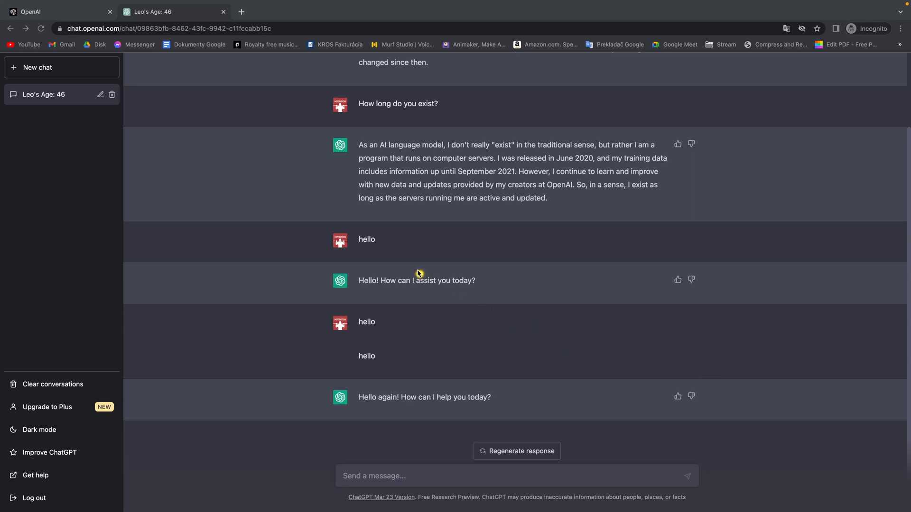
pyautogui.moveTo(386, 253)
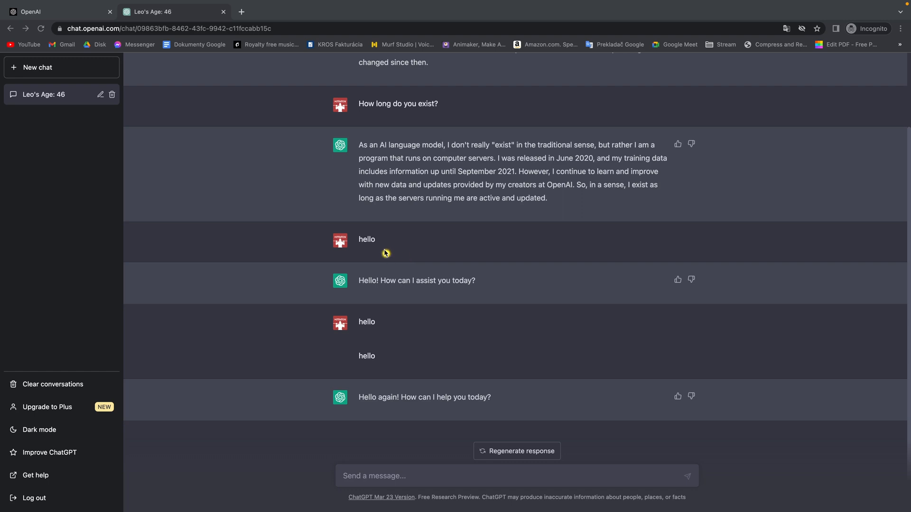
# - Send 'hello' to ChatGPT and get the reply 'Hello! How can I assist you today?'
pyautogui.doubleClick(367, 239)
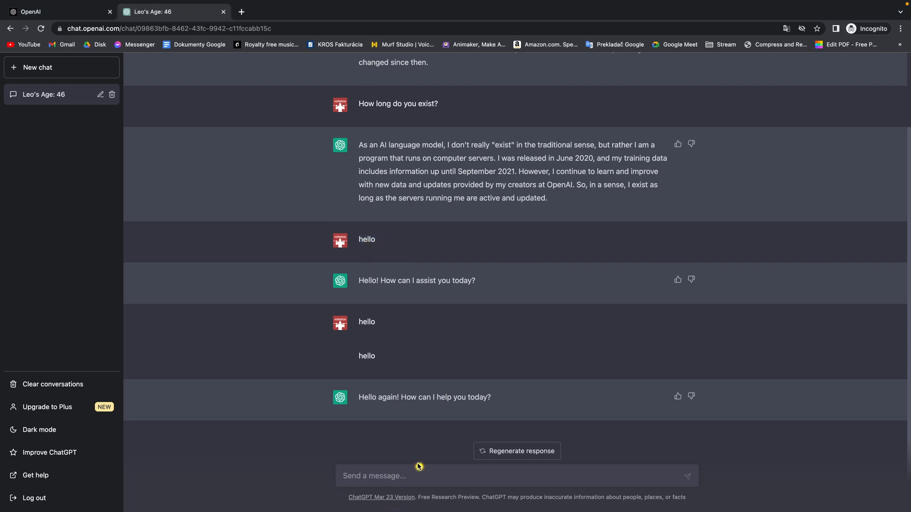
pyautogui.write('hello')
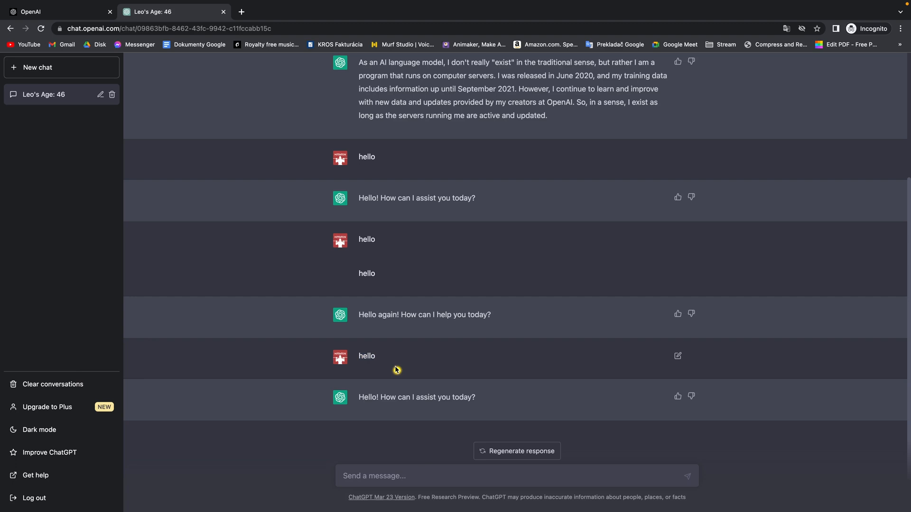
pyautogui.moveTo(391, 359)
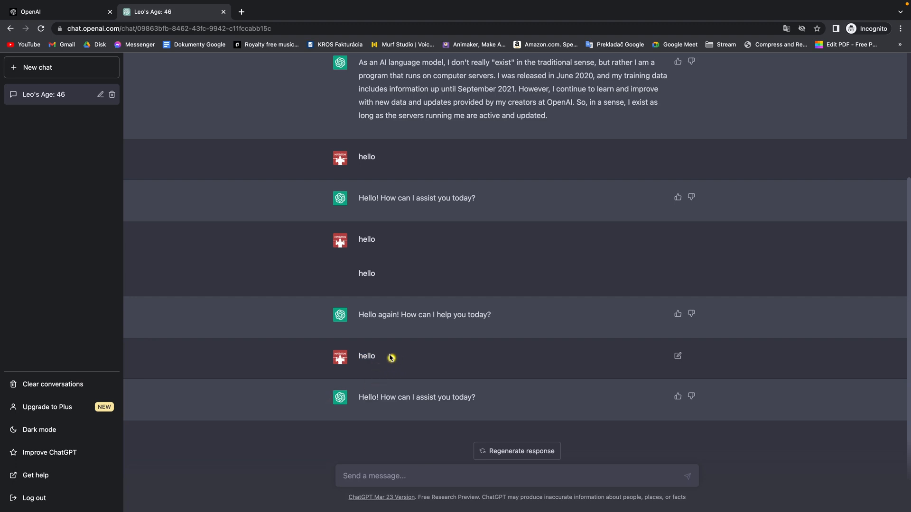
pyautogui.moveTo(359, 244)
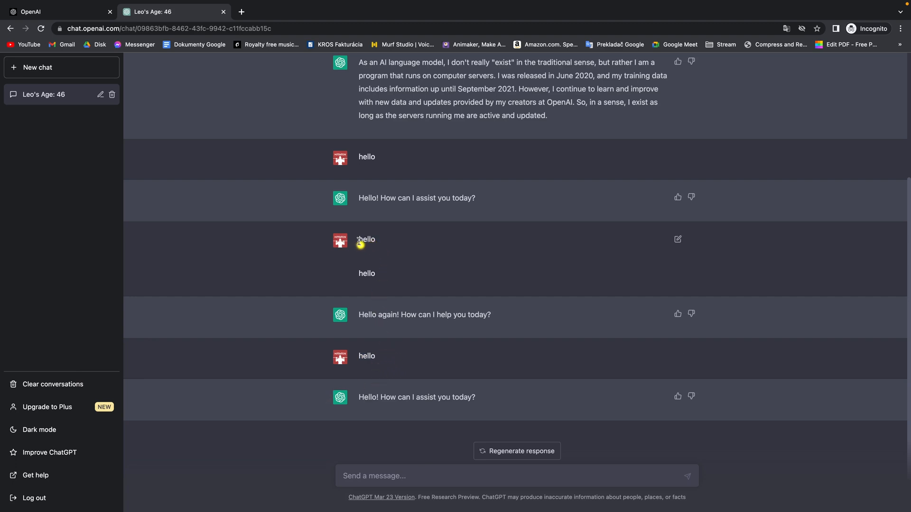
pyautogui.moveTo(358, 239); pyautogui.dragTo(376, 279)
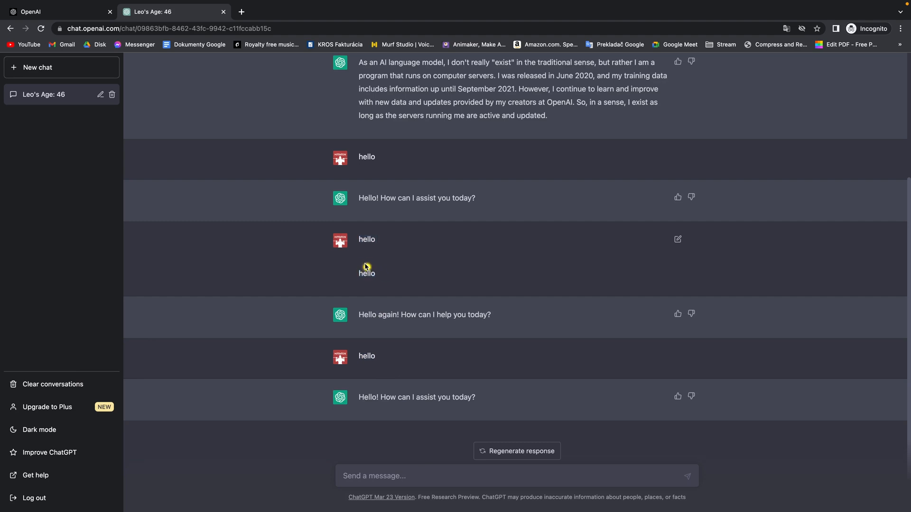
pyautogui.moveTo(377, 347)
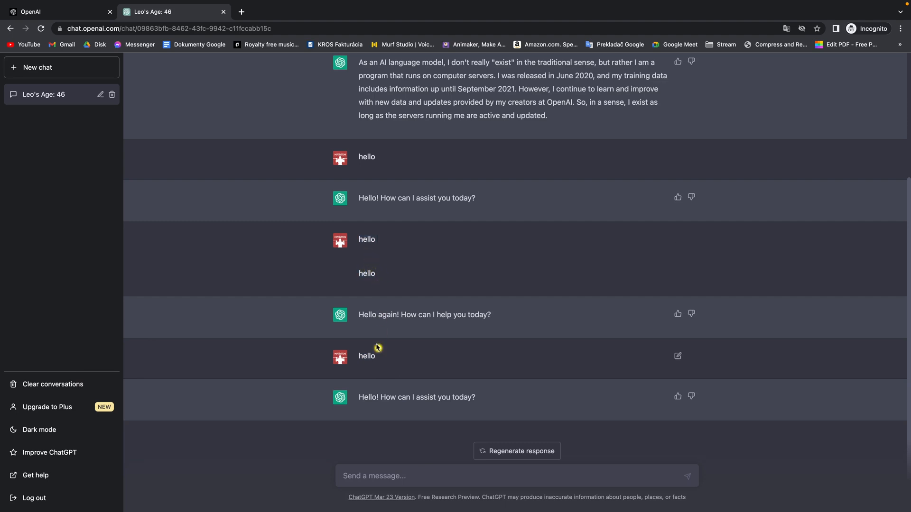
# - Draft 'hello' followed by an empty new line, without sending it
pyautogui.write('h')
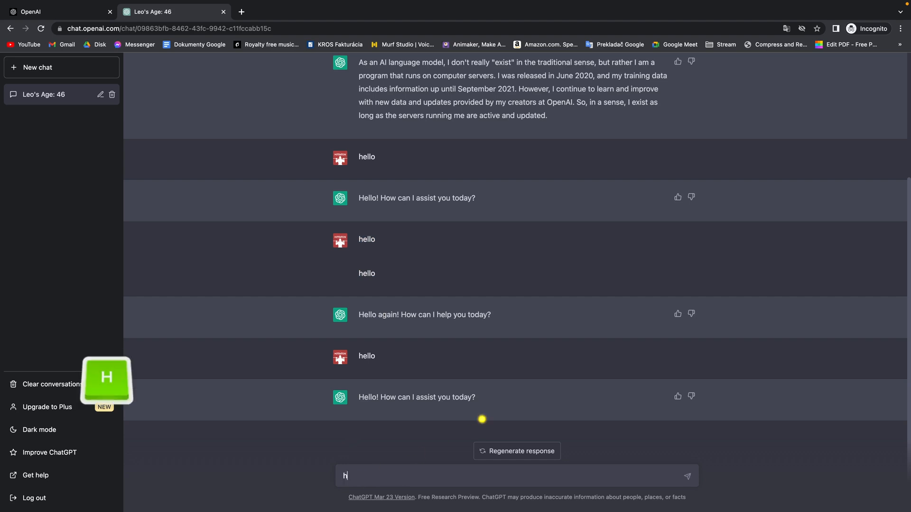
pyautogui.write('ello')
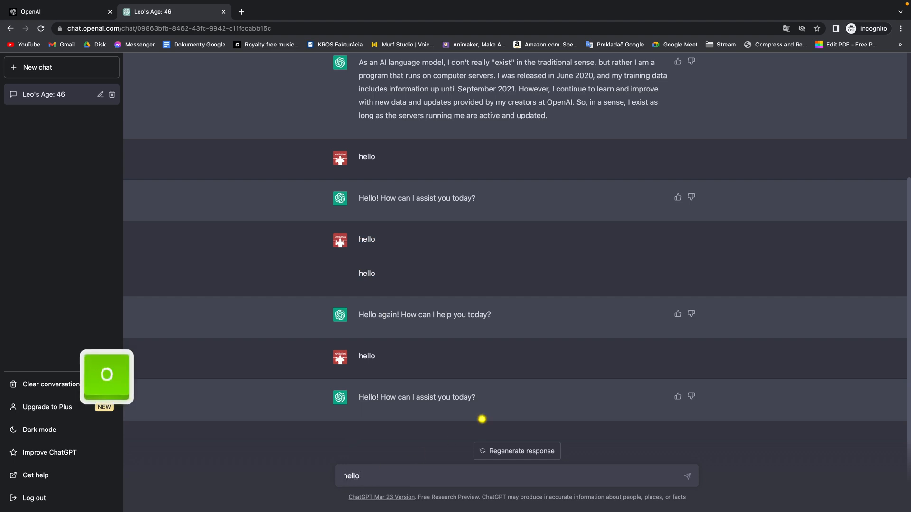
pyautogui.press('Shift')
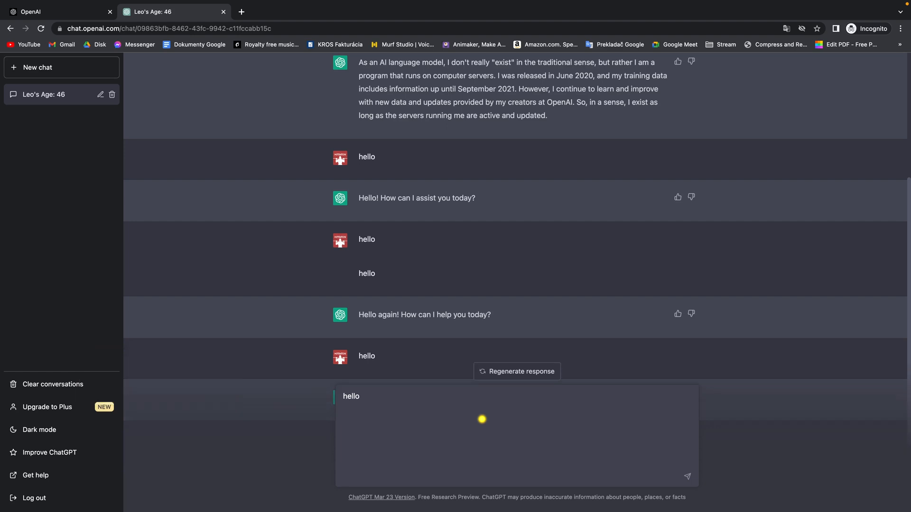
# - Add 'how are you?' on the second line and send the two-line message
pyautogui.write('jo')
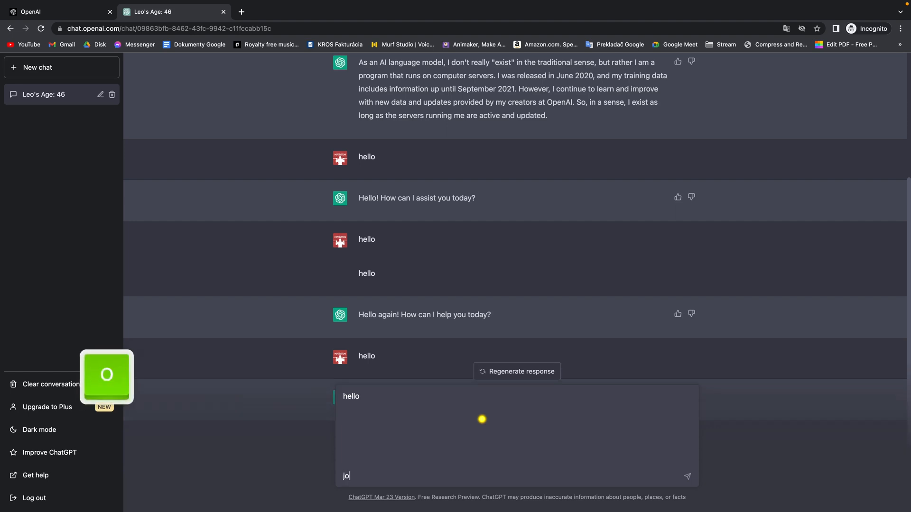
pyautogui.write('how are you:')
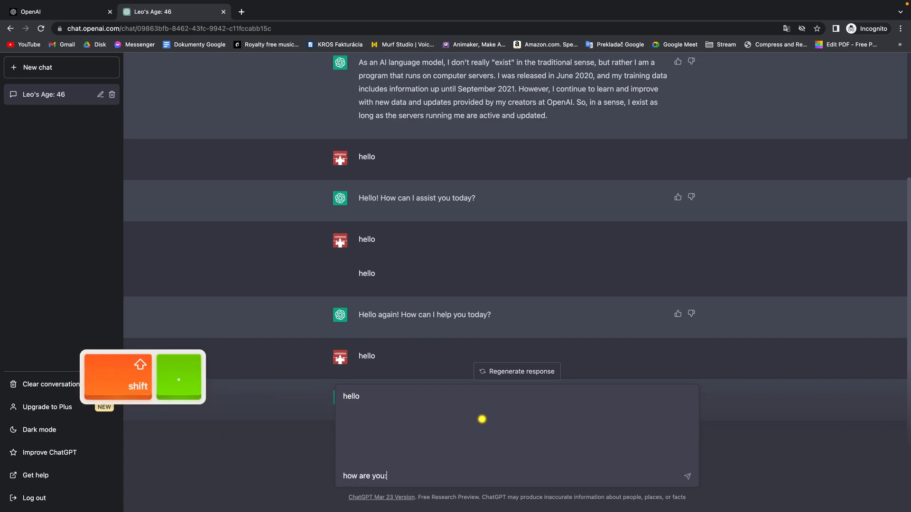
pyautogui.press('Return')
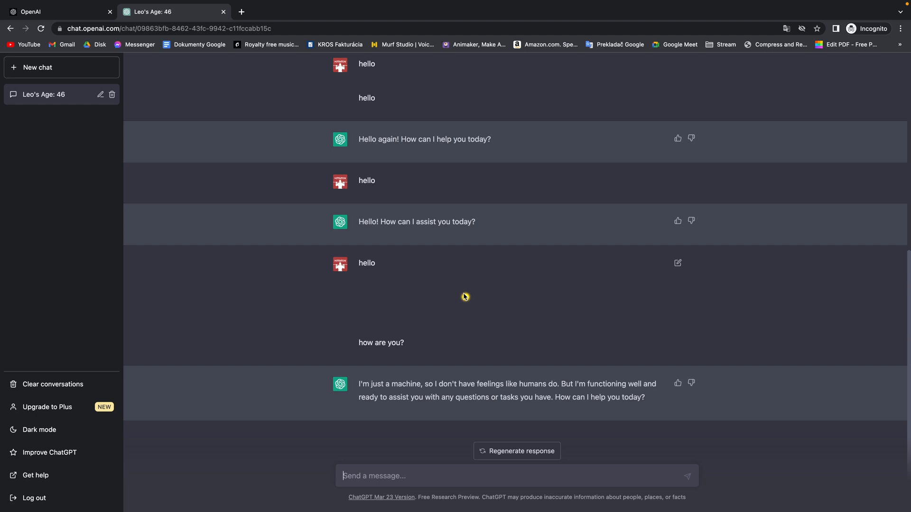
pyautogui.moveTo(484, 298)
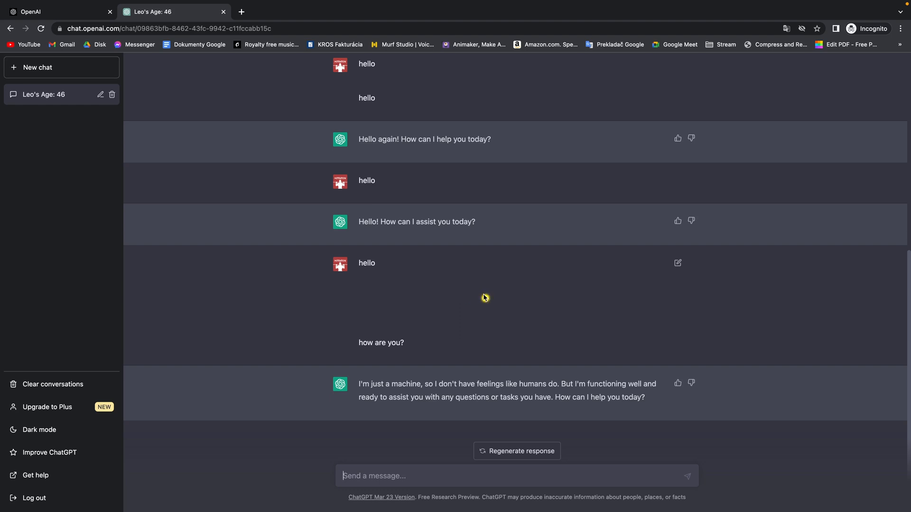